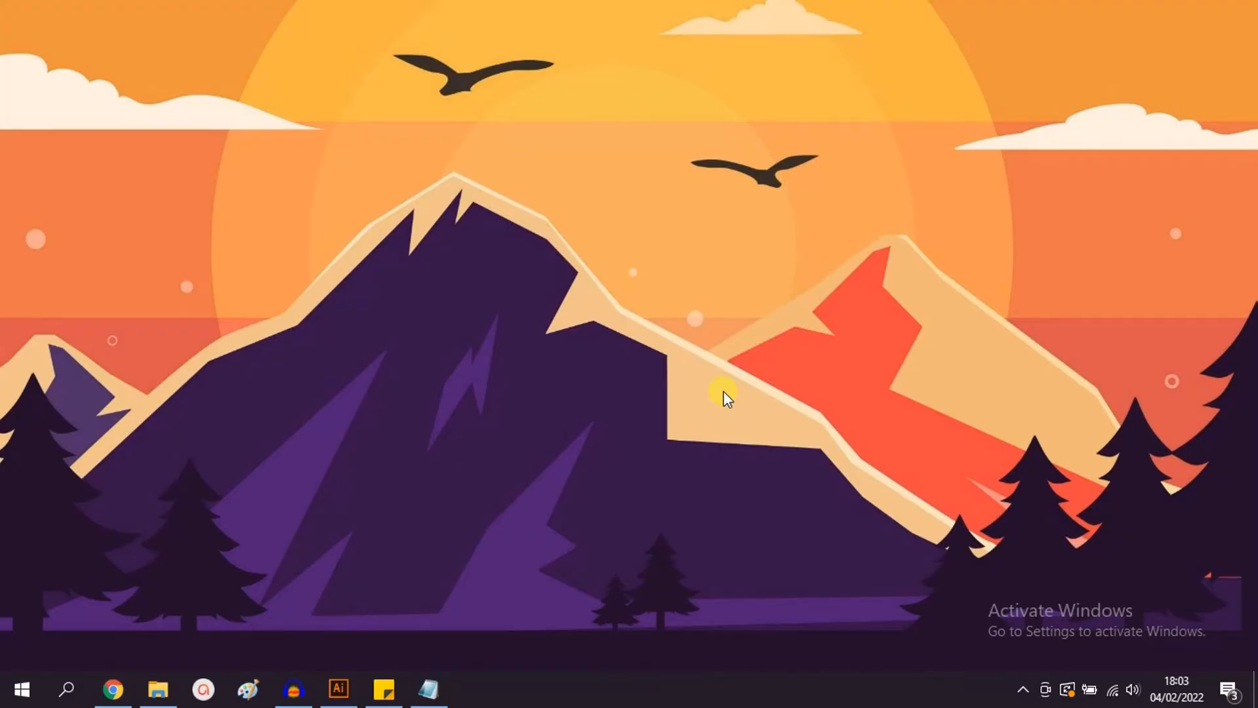
{"action": "mouse_move", "coordinate": [428, 545]}
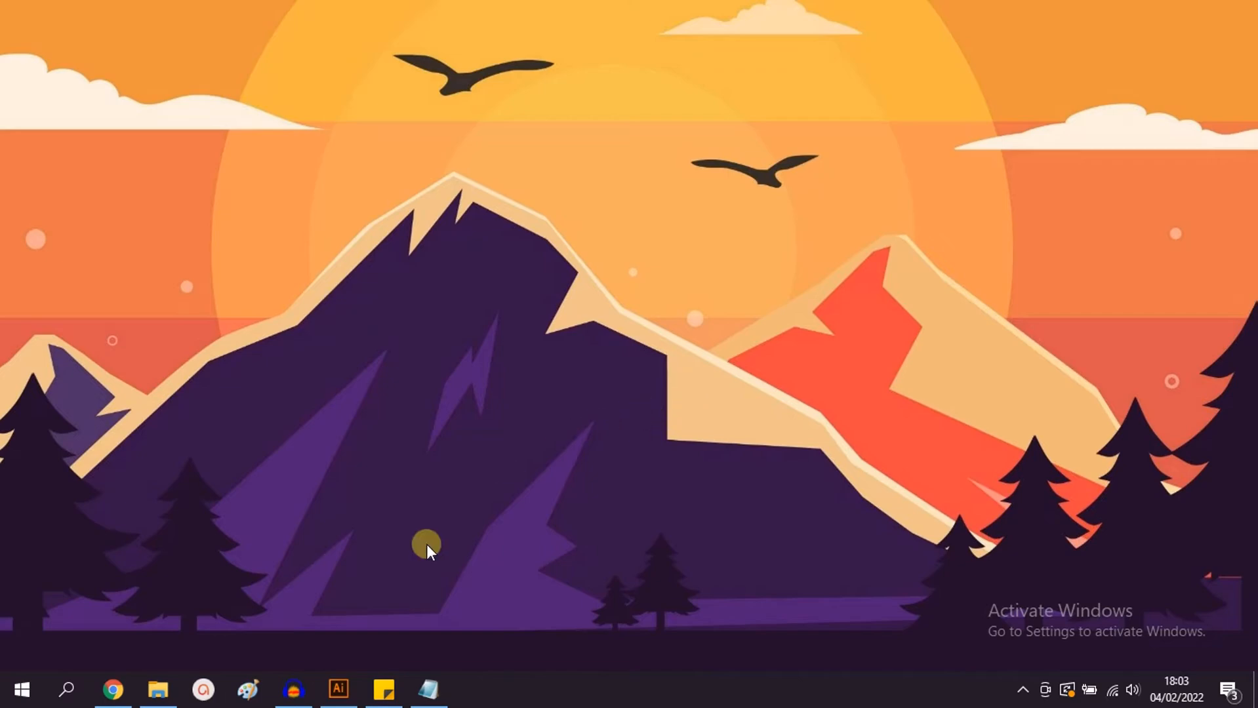
Launch Adobe Illustrator from the taskbar to reach the New Document dialog.
{"action": "left_click", "coordinate": [339, 689]}
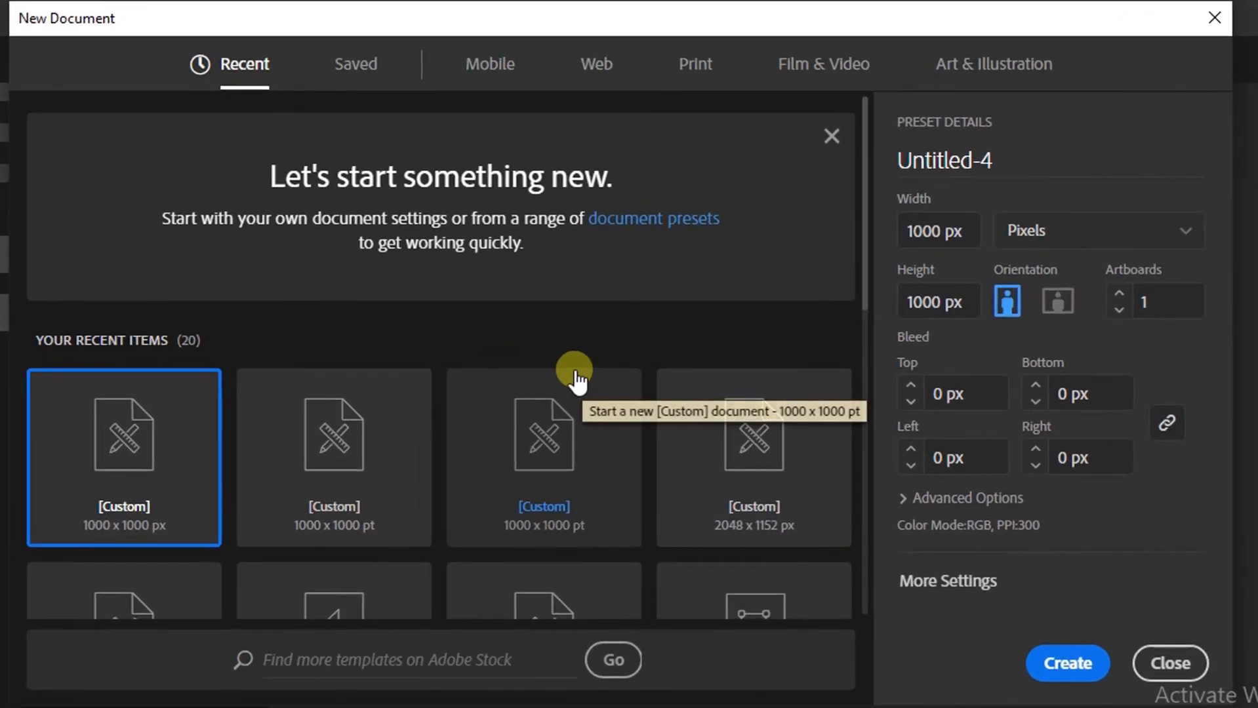
{"action": "mouse_move", "coordinate": [562, 178]}
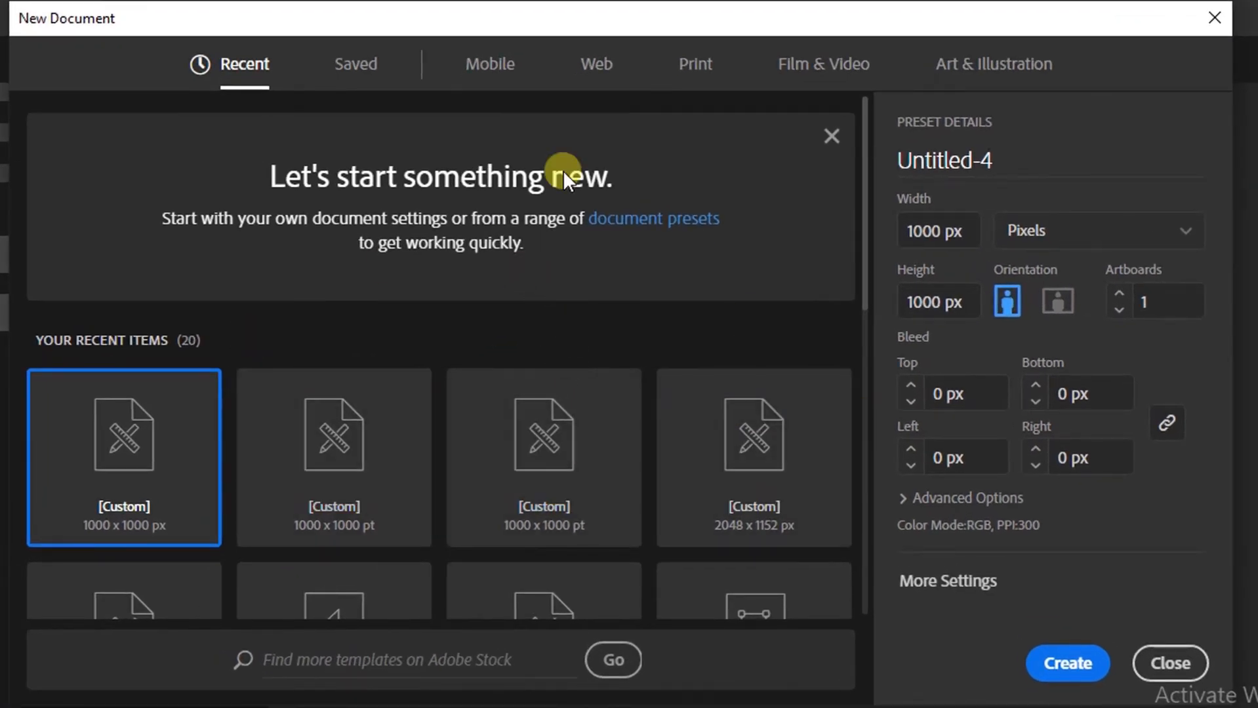
Browse the Mobile and Film & Video presets, ending on Art & Illustration.
{"action": "left_click", "coordinate": [489, 64]}
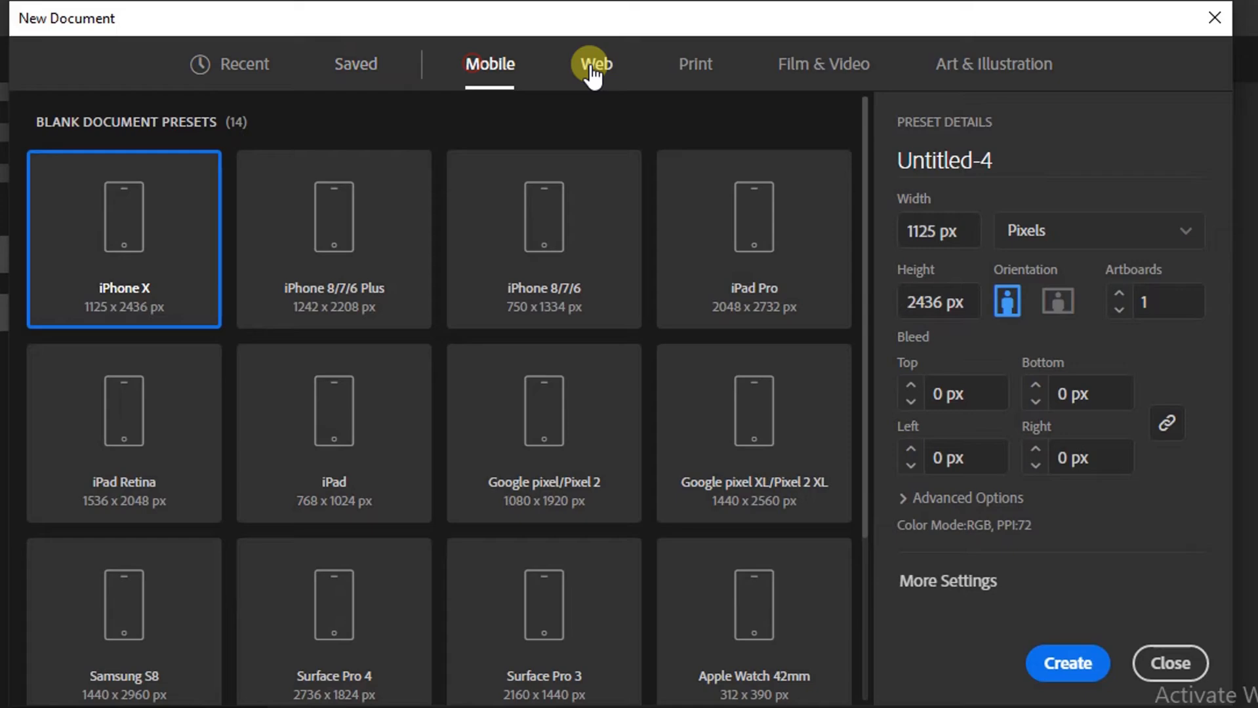
{"action": "left_click", "coordinate": [820, 64]}
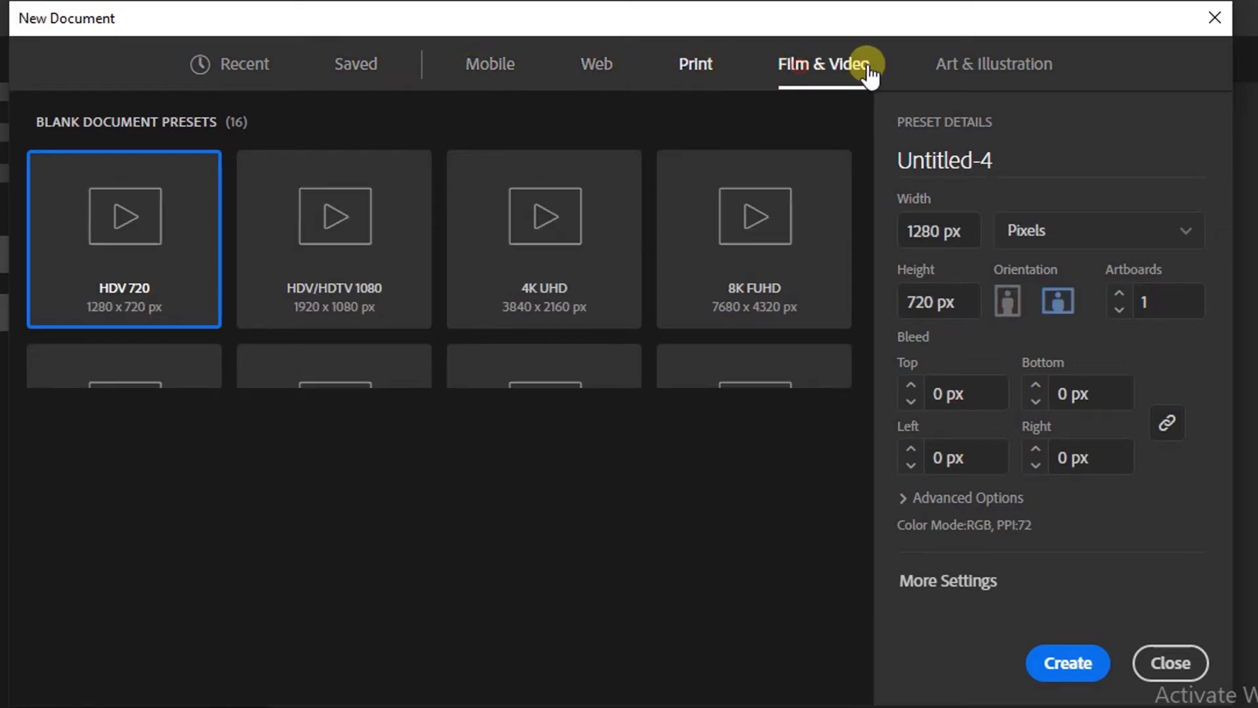
{"action": "left_click", "coordinate": [992, 64]}
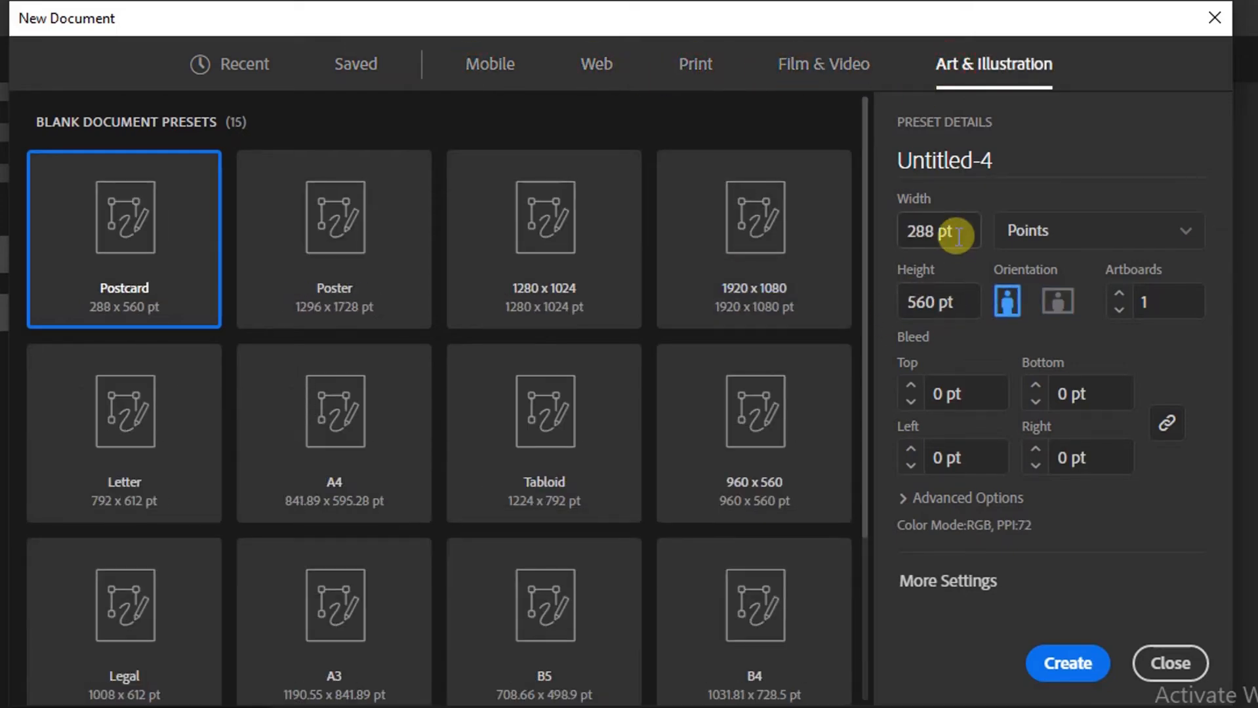
Enter 1000 pt width and 1000 pt height, keeping a single artboard.
{"action": "type", "text": "1000"}
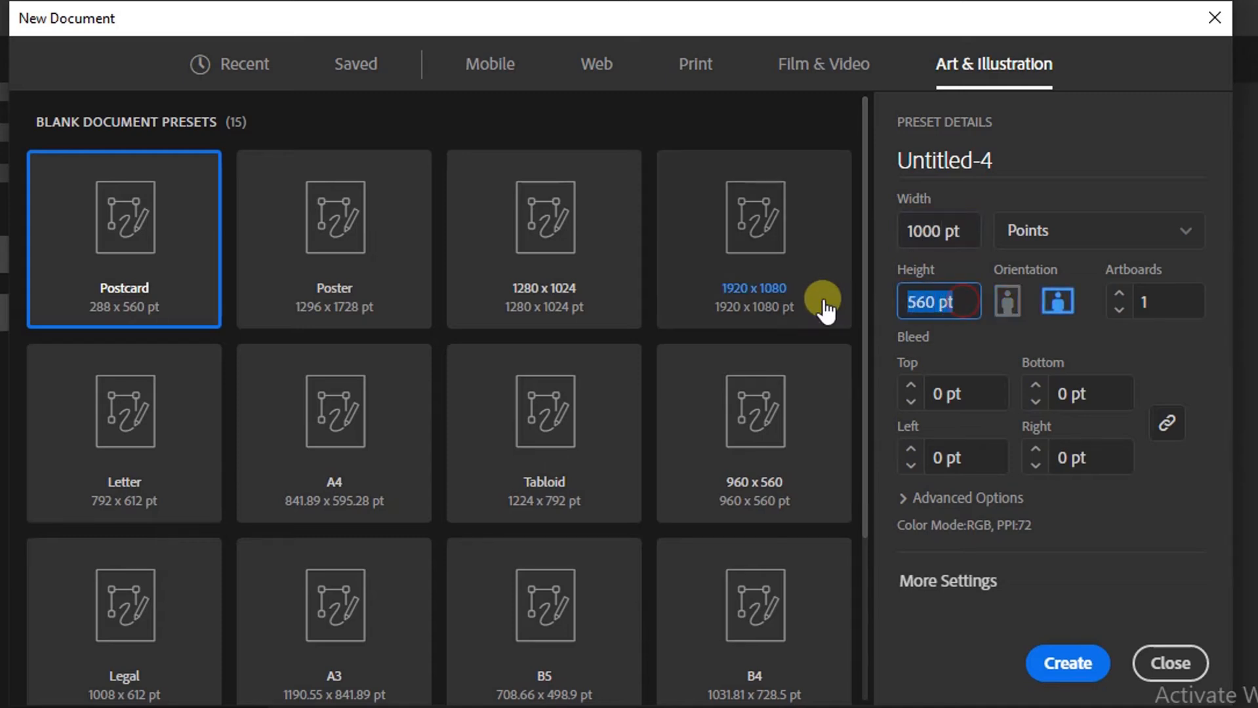
{"action": "type", "text": "1000"}
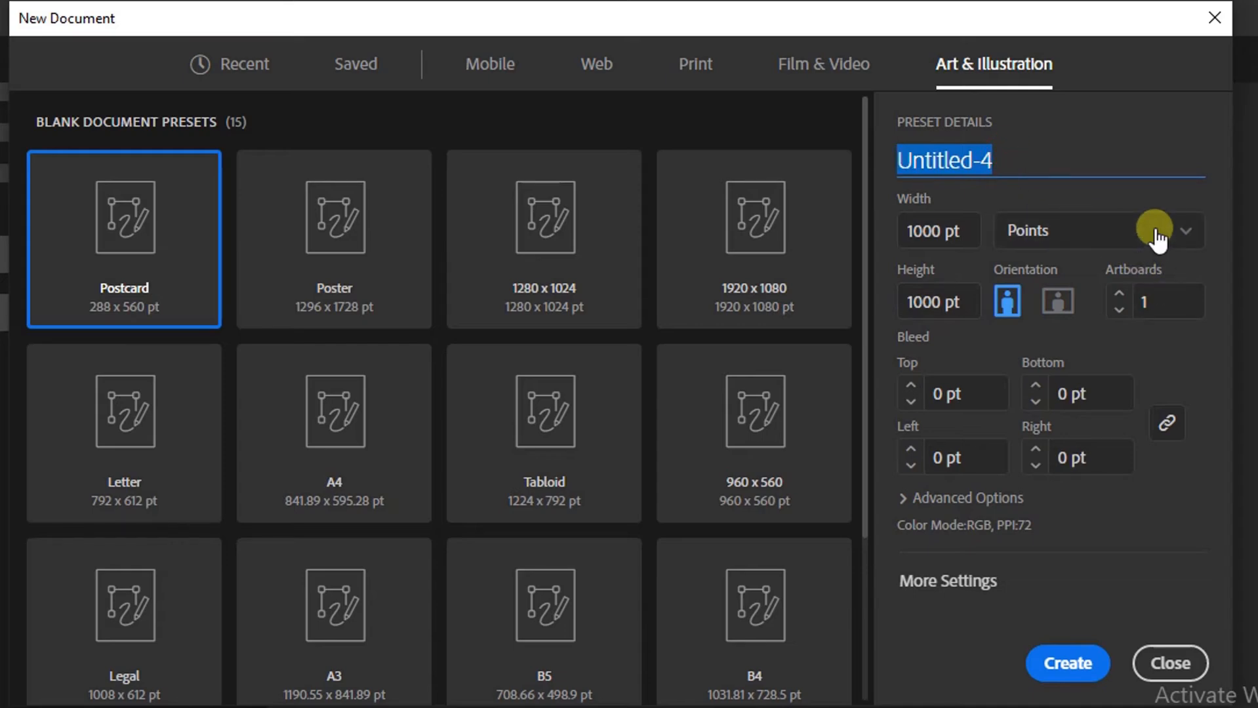
{"action": "left_click", "coordinate": [1179, 230]}
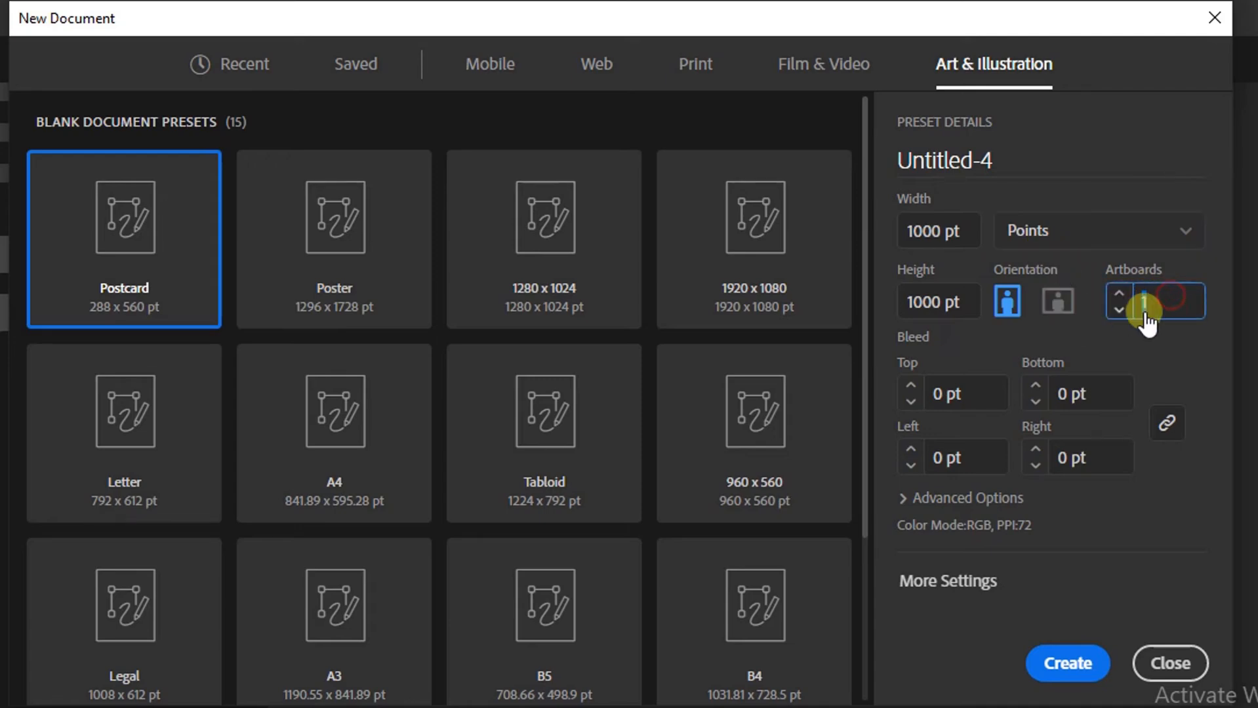
{"action": "left_click", "coordinate": [1155, 301]}
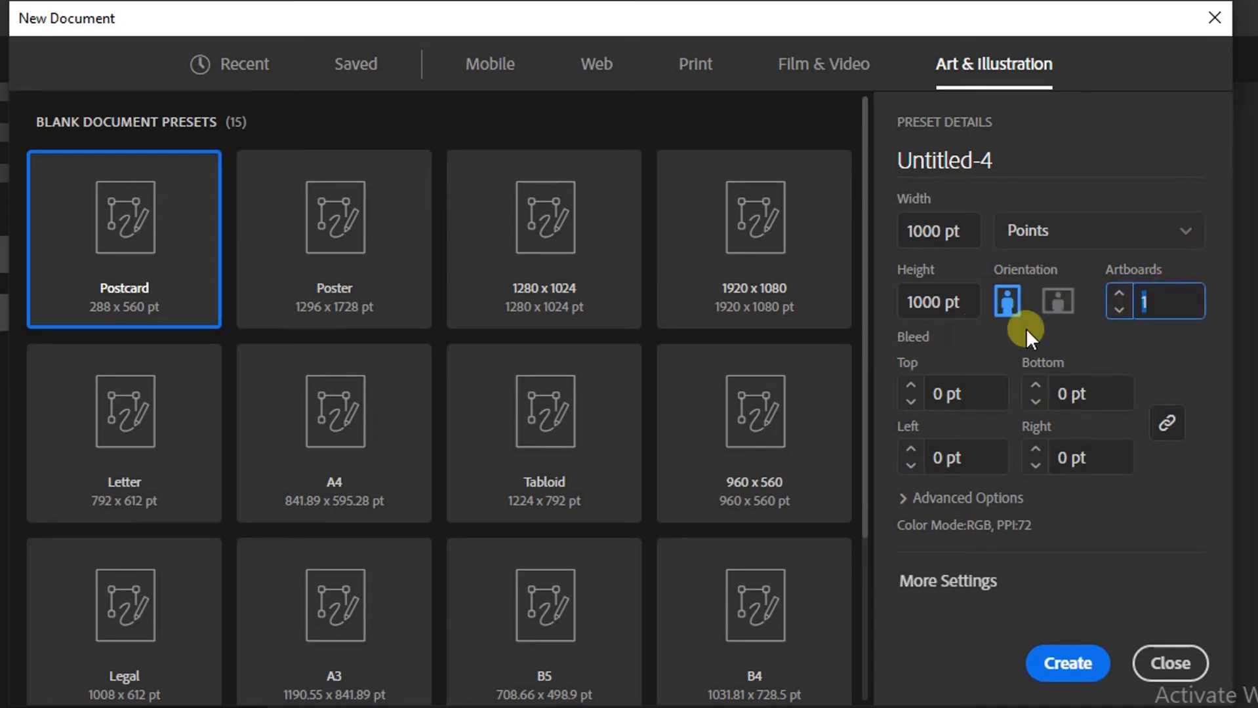
Keep RGB Color mode, set Raster Effects to High (300 ppi), and create the document.
{"action": "left_click", "coordinate": [967, 497]}
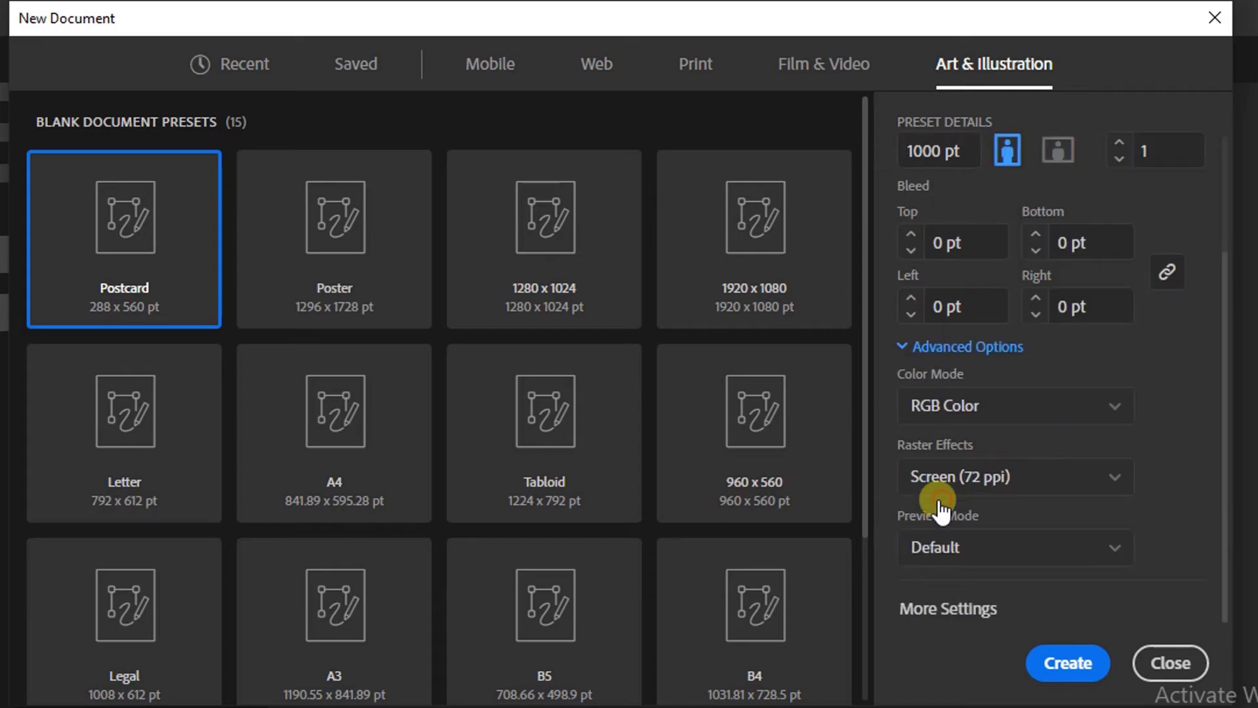
{"action": "left_click", "coordinate": [1014, 406]}
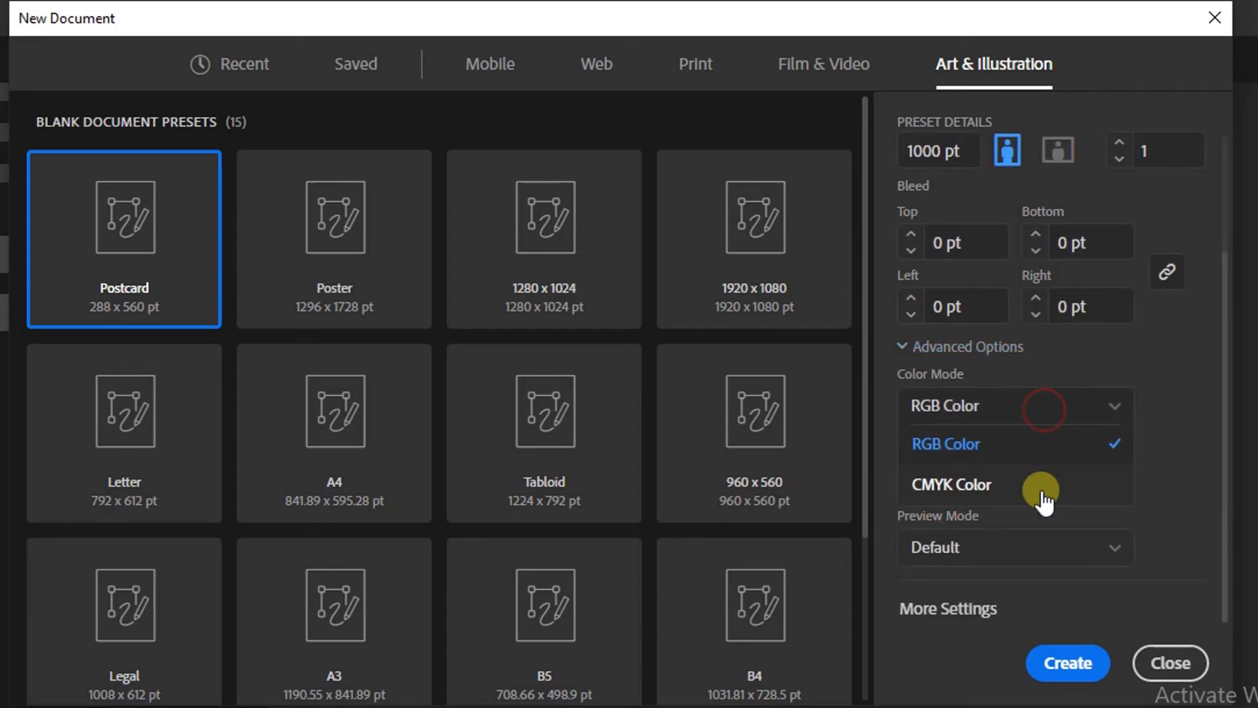
{"action": "left_click", "coordinate": [945, 445]}
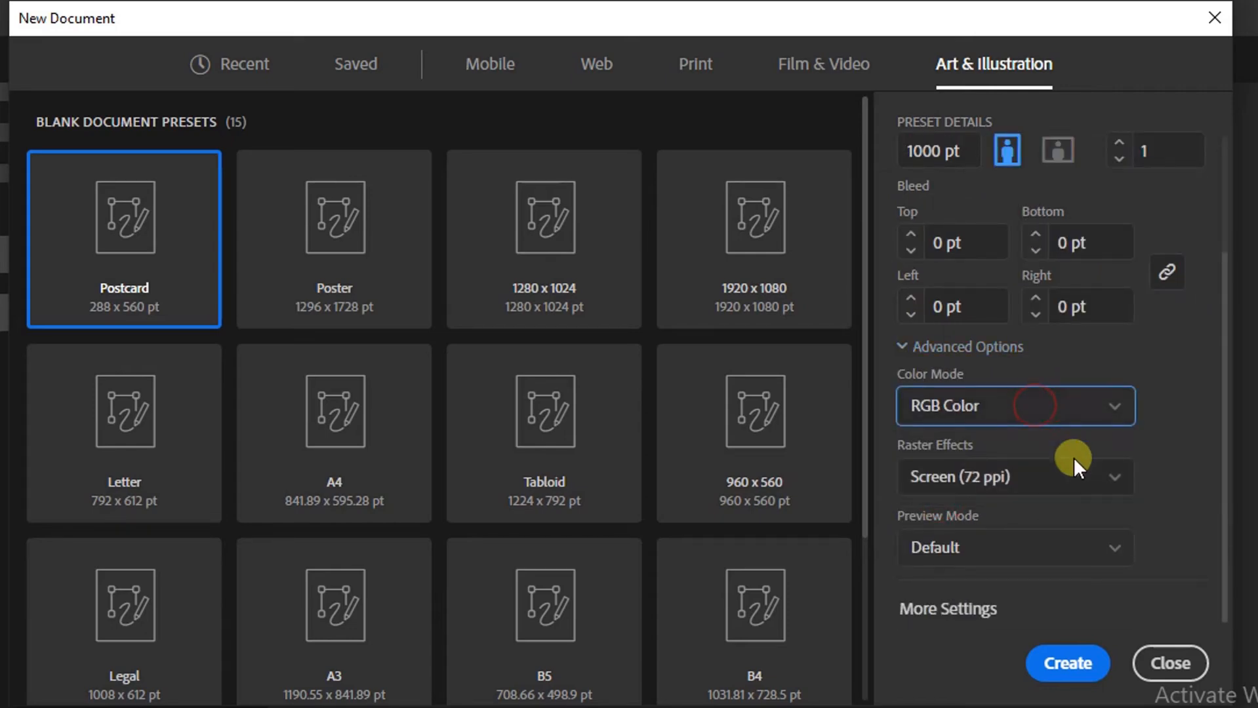
{"action": "left_click", "coordinate": [1014, 477]}
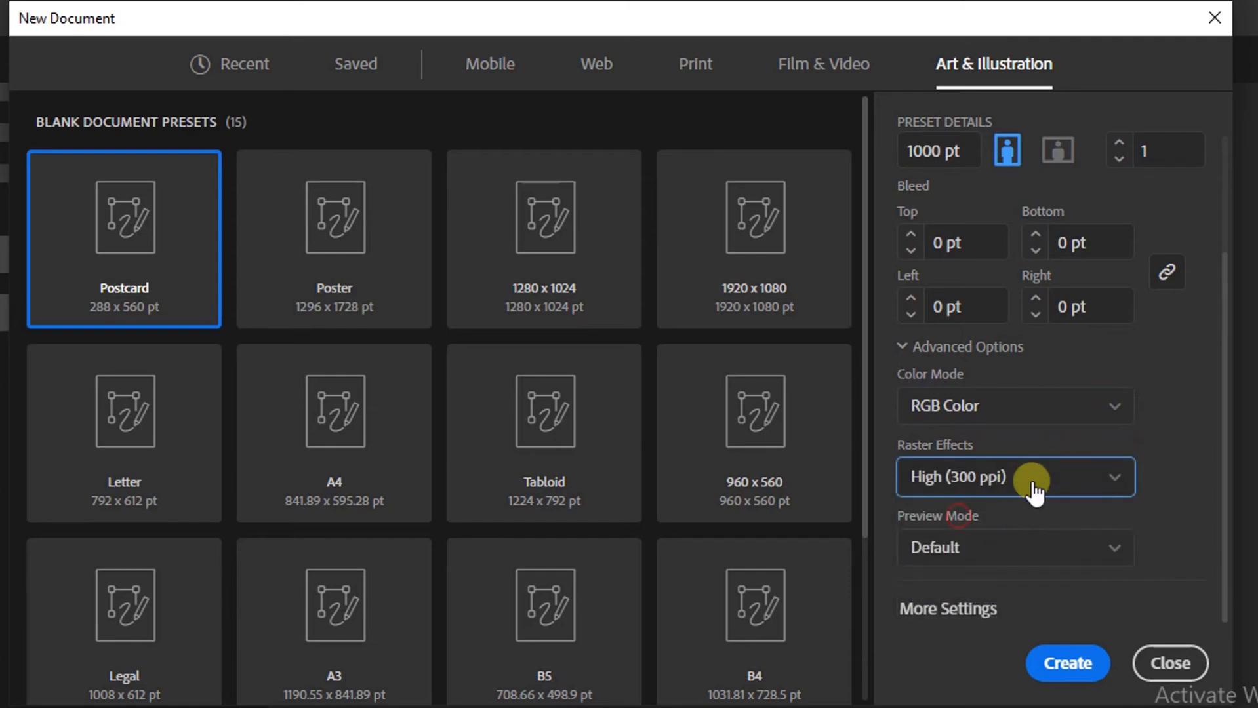
{"action": "left_click", "coordinate": [1068, 664]}
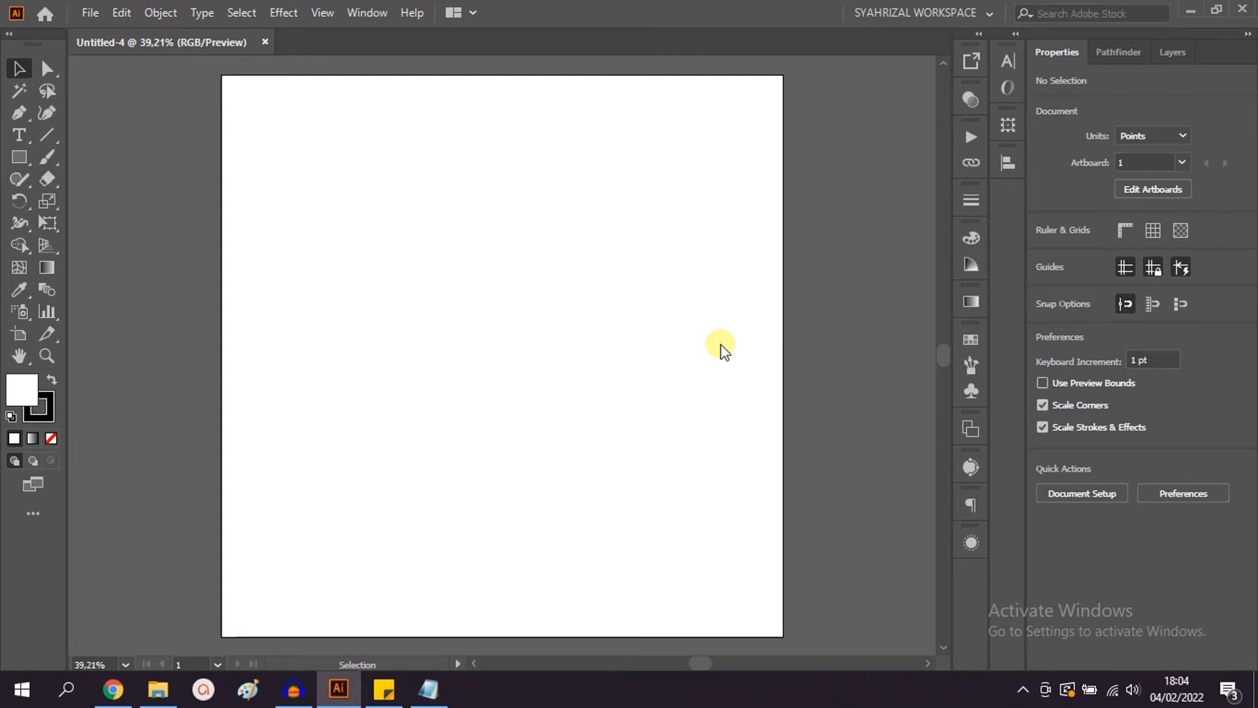
{"action": "mouse_move", "coordinate": [810, 362]}
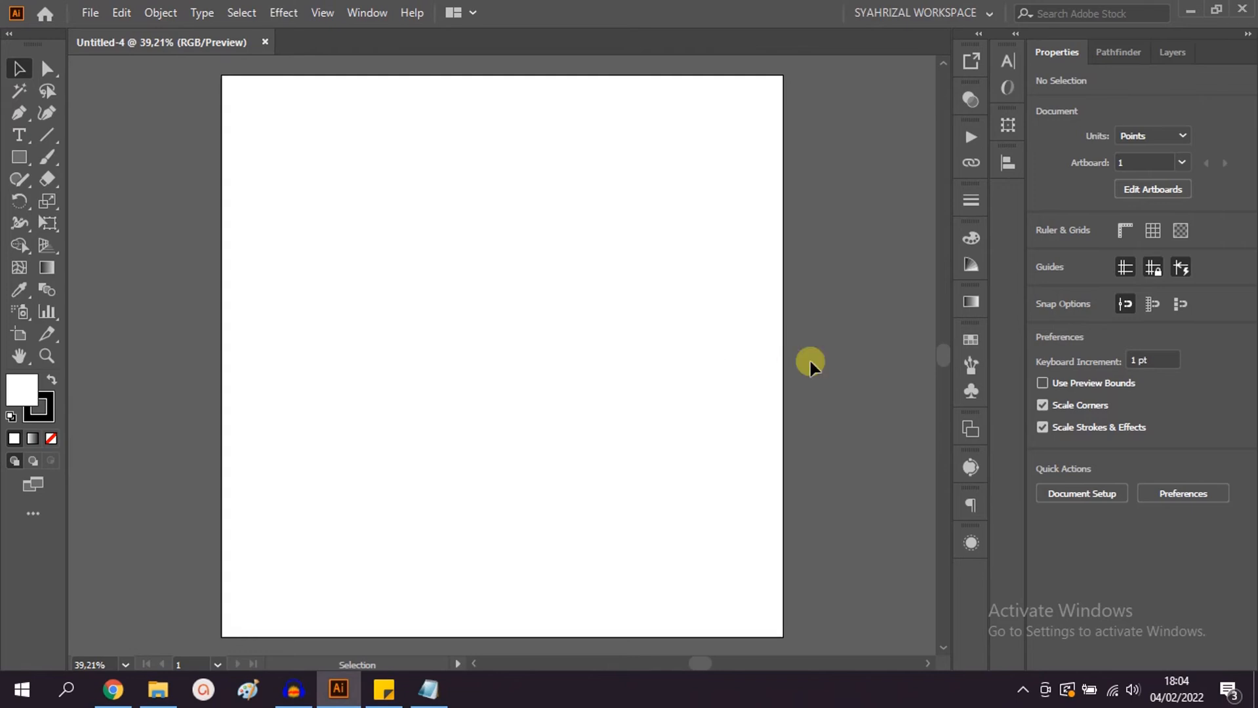
{"action": "mouse_move", "coordinate": [741, 384]}
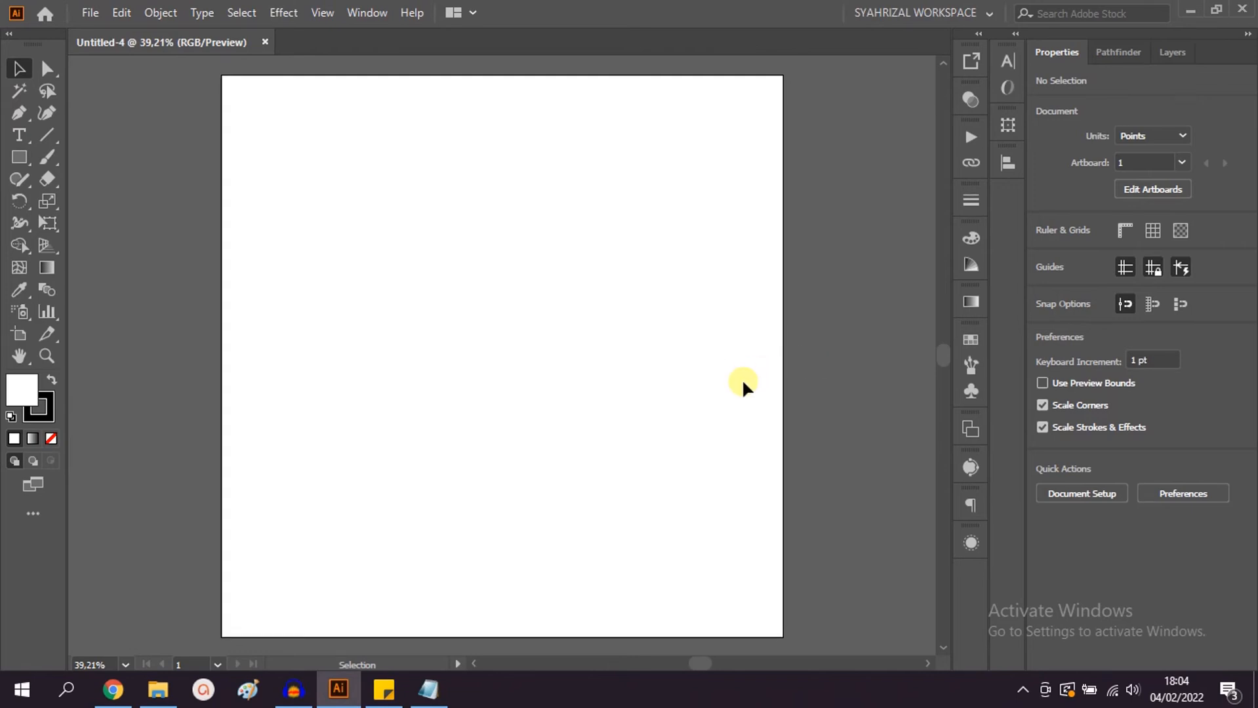